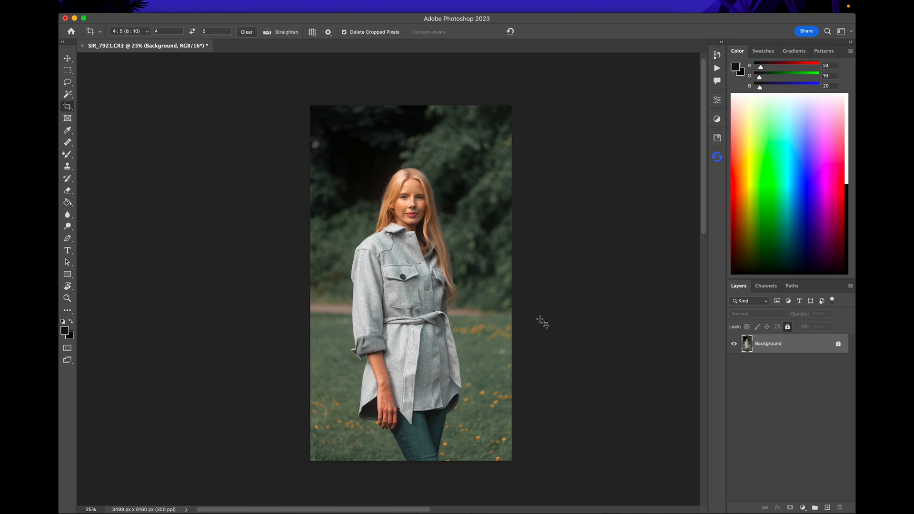
{"action": "mouse_move", "coordinate": [840, 348]}
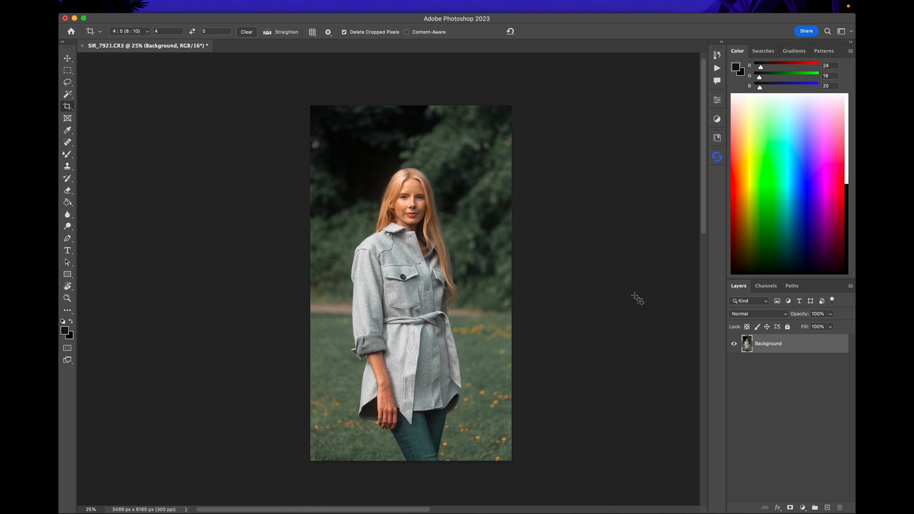
{"action": "mouse_move", "coordinate": [80, 58]}
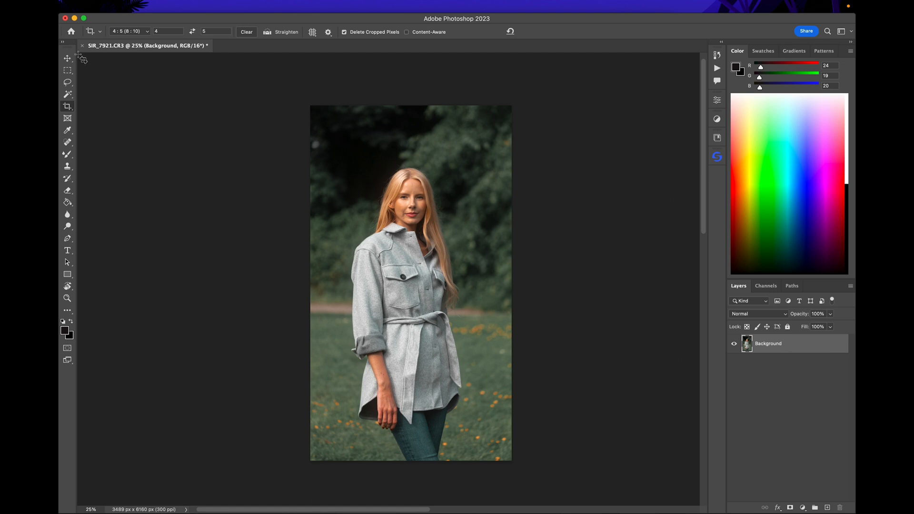
- Switch from the Crop tool to the Move tool, leaving the 4:5 portrait as is
{"action": "left_click", "coordinate": [67, 57]}
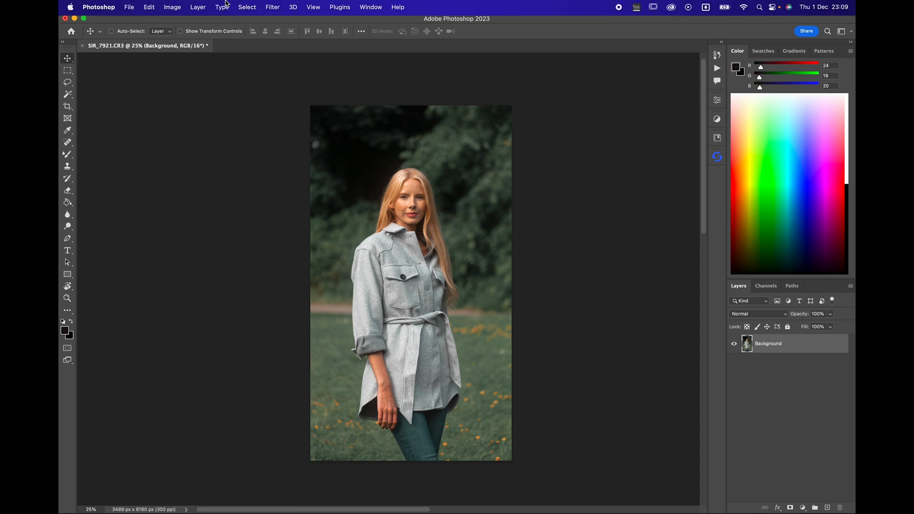
- Select the woman with Select > Subject and save the selection as channel 'Sop'
{"action": "left_click", "coordinate": [247, 8]}
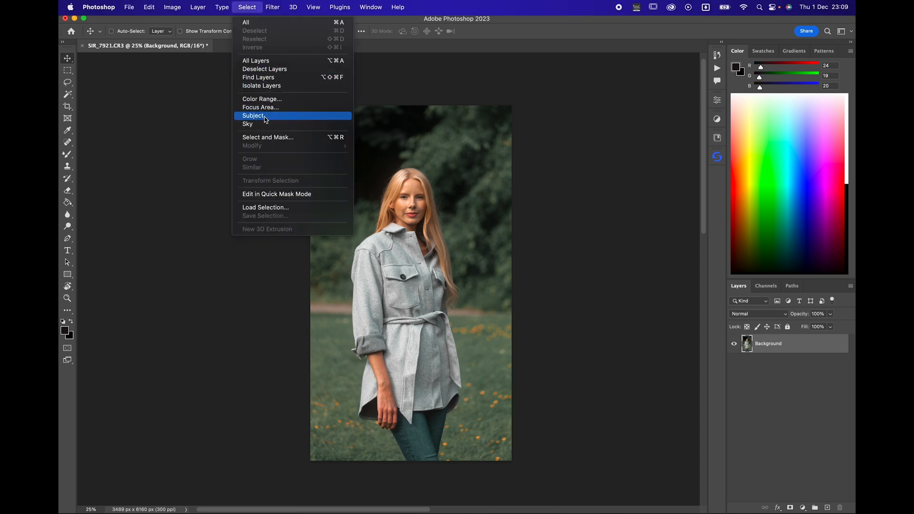
{"action": "left_click", "coordinate": [252, 115]}
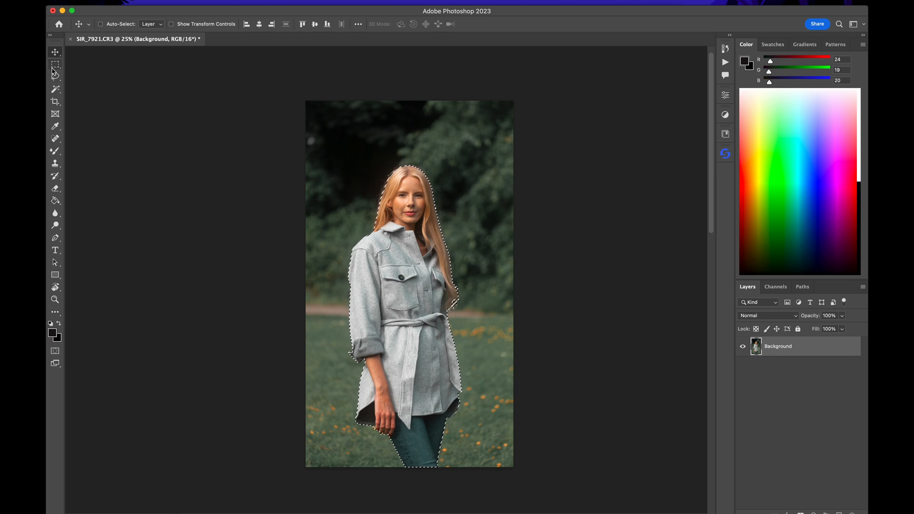
{"action": "mouse_move", "coordinate": [55, 76]}
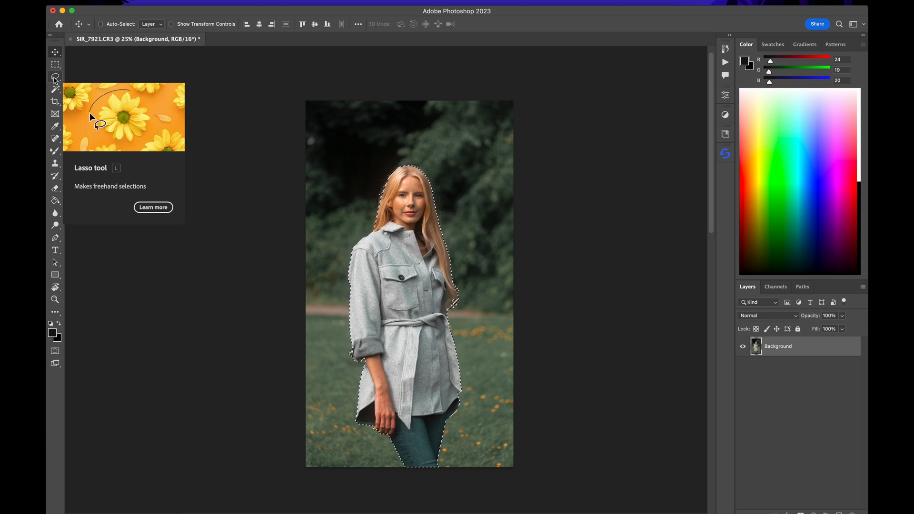
{"action": "left_click", "coordinate": [55, 76]}
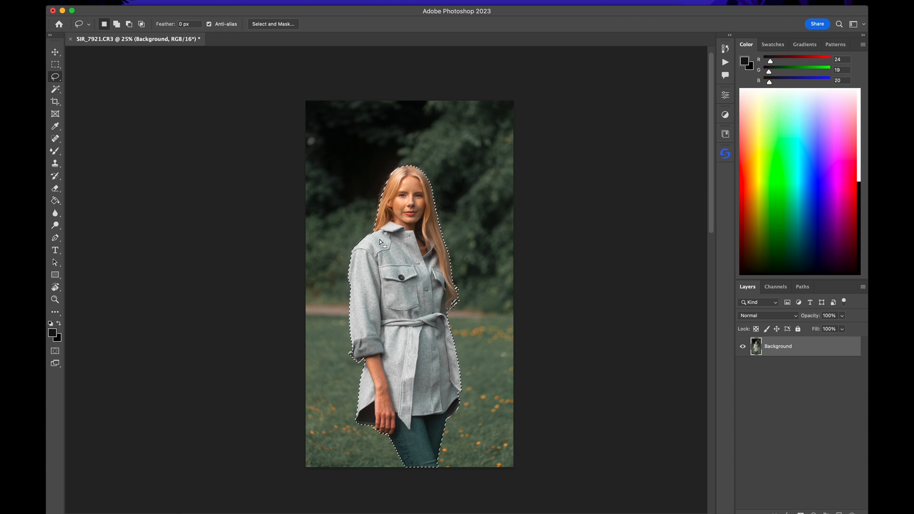
{"action": "right_click", "coordinate": [383, 242]}
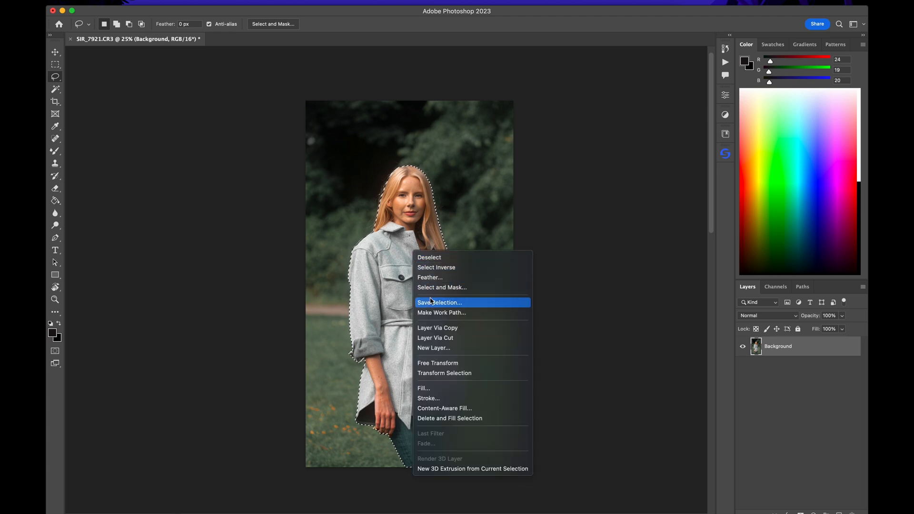
{"action": "left_click", "coordinate": [439, 302]}
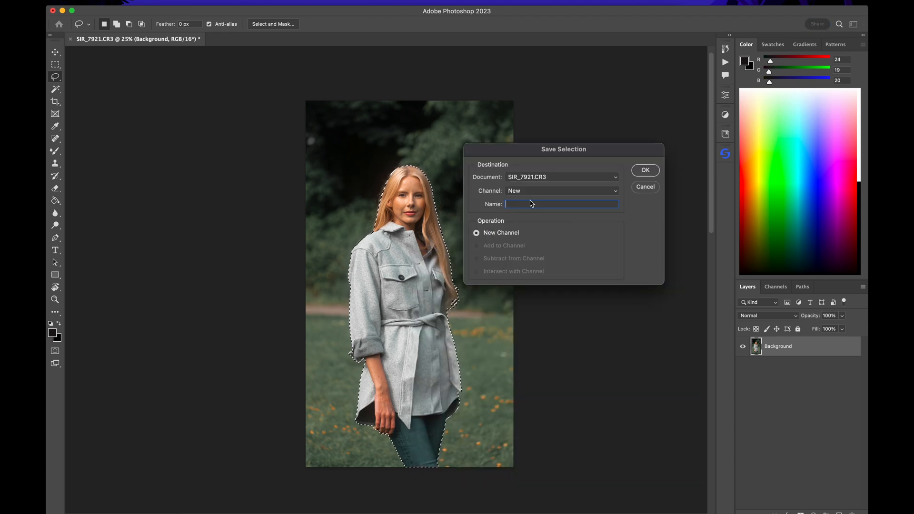
{"action": "type", "text": "Sophie"}
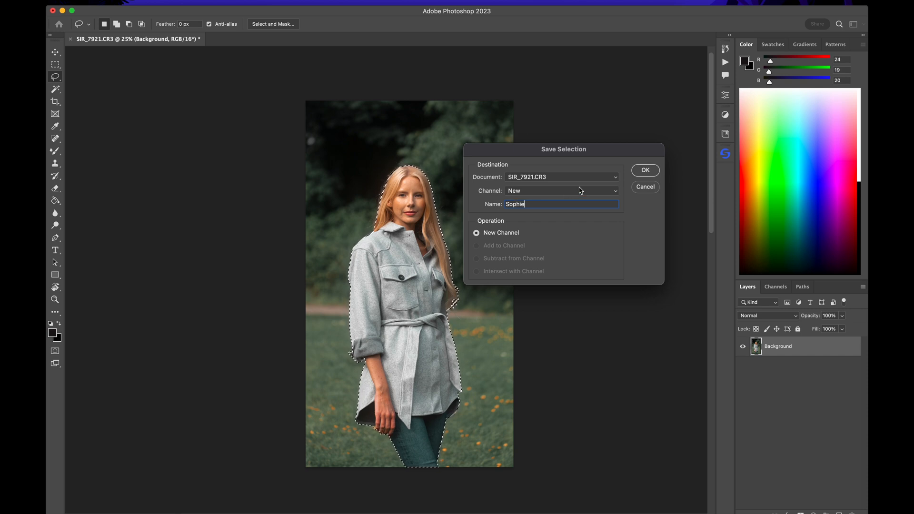
{"action": "left_click", "coordinate": [644, 170]}
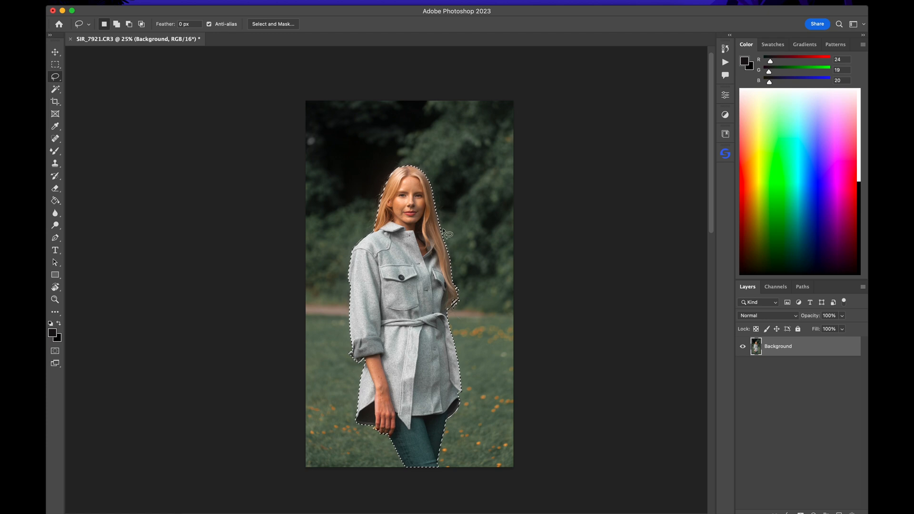
- Deselect, then apply a 4:5 crop dragged past both edges to add transparent strips
{"action": "key", "text": "cmd+d"}
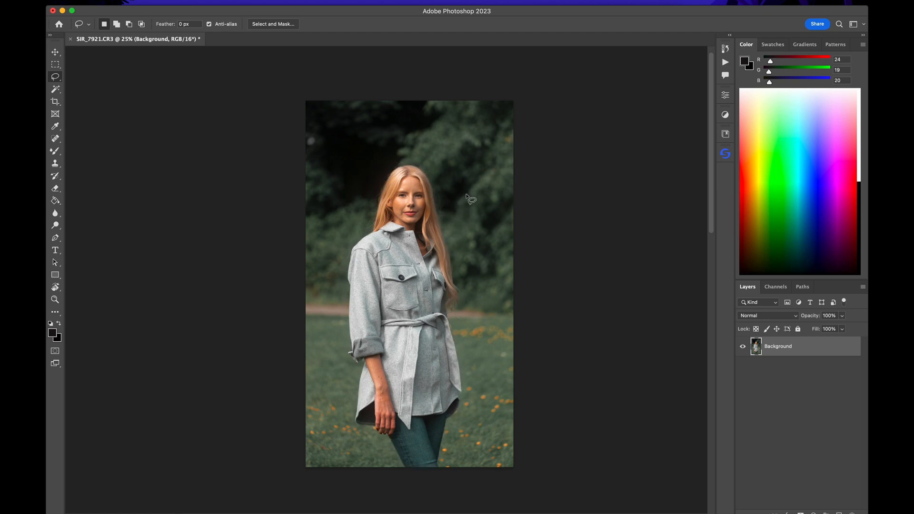
{"action": "mouse_move", "coordinate": [140, 129]}
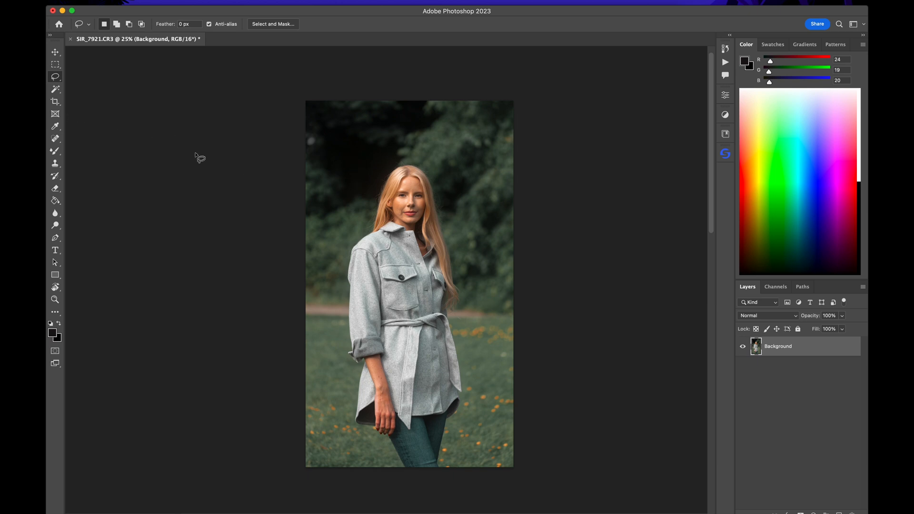
{"action": "left_click", "coordinate": [55, 102]}
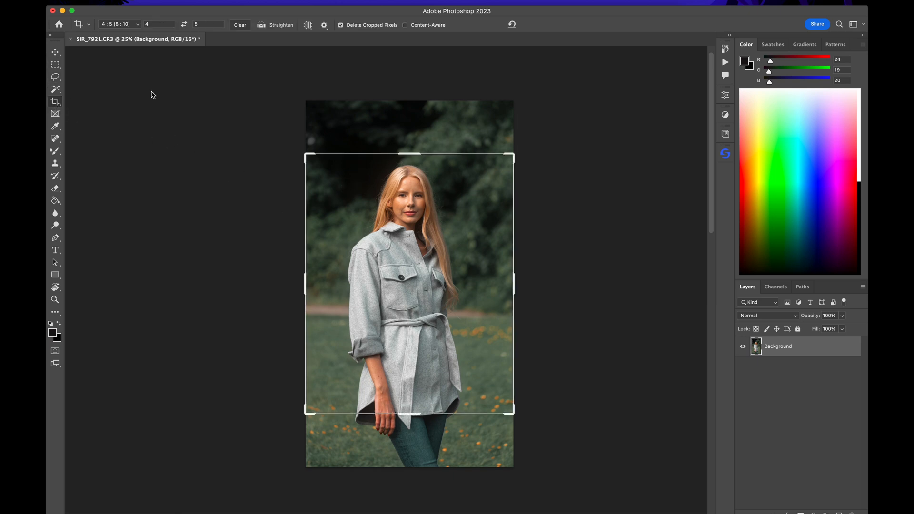
{"action": "mouse_move", "coordinate": [445, 246]}
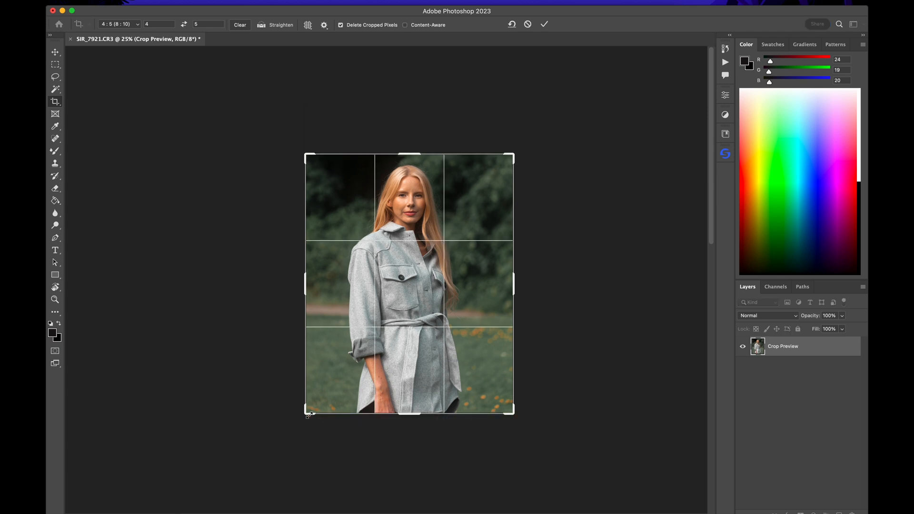
{"action": "left_click_drag", "start_coordinate": [514, 284], "coordinate": [532, 284]}
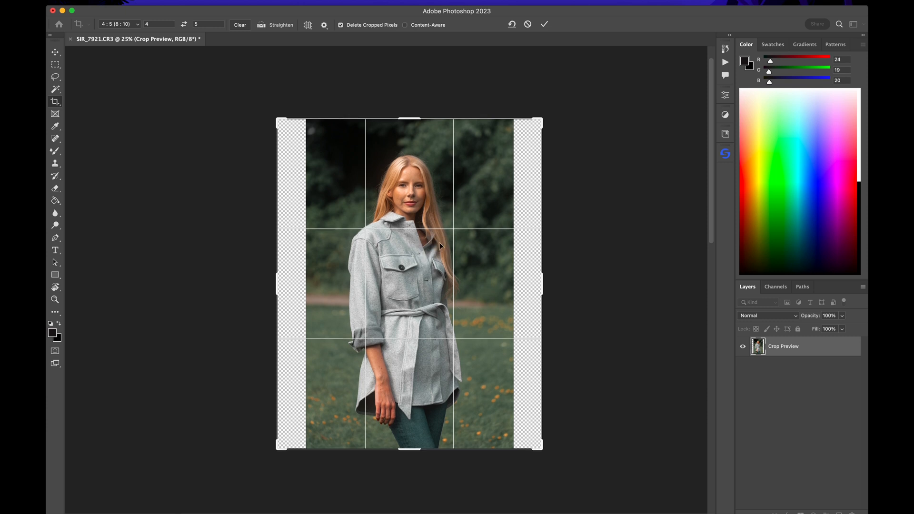
{"action": "mouse_move", "coordinate": [428, 264]}
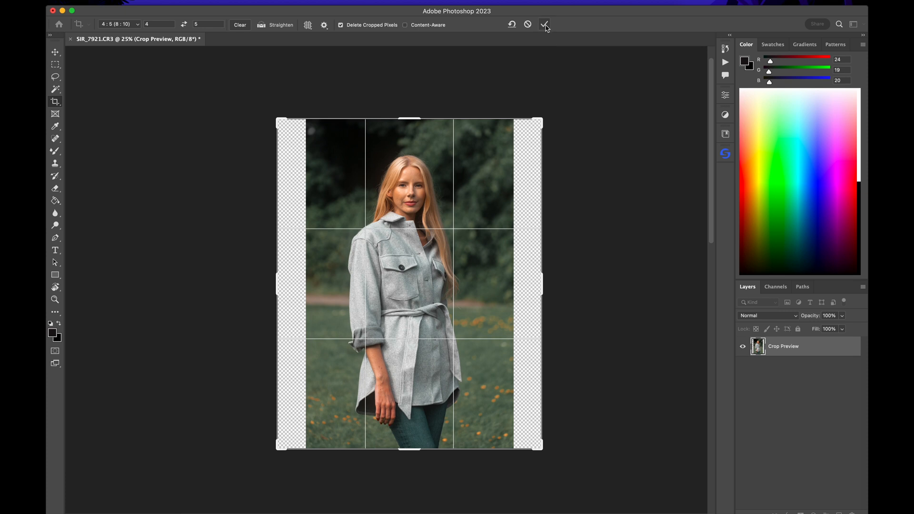
{"action": "left_click", "coordinate": [546, 24]}
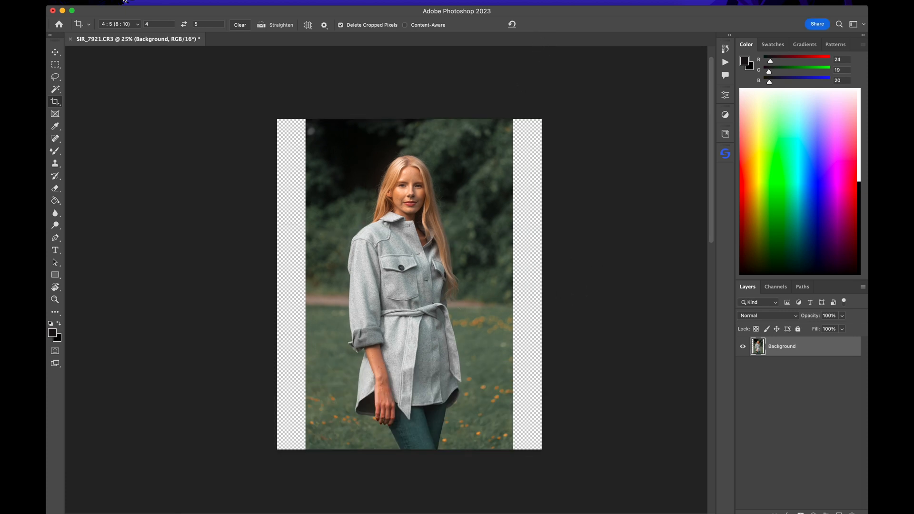
- Content-Aware Scale the photo, protecting the saved subject channel, to fill the side bars
{"action": "left_click", "coordinate": [140, 2]}
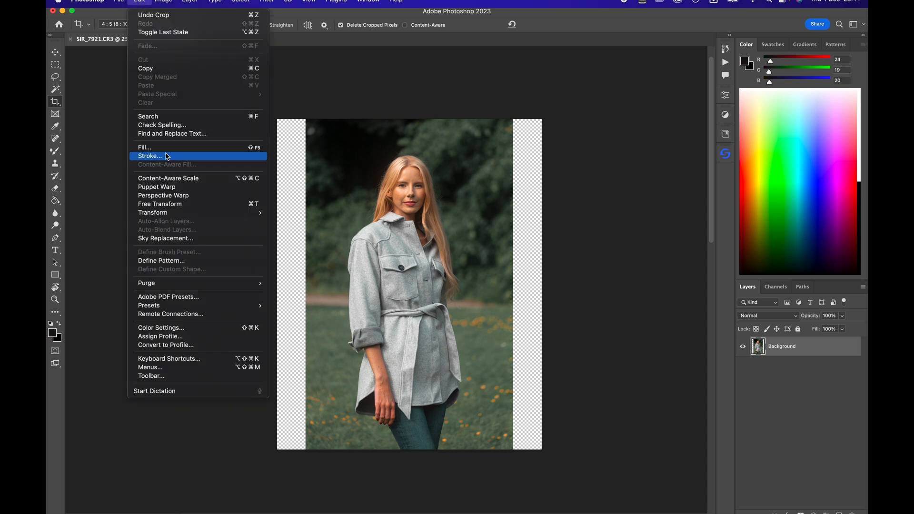
{"action": "mouse_move", "coordinate": [168, 178]}
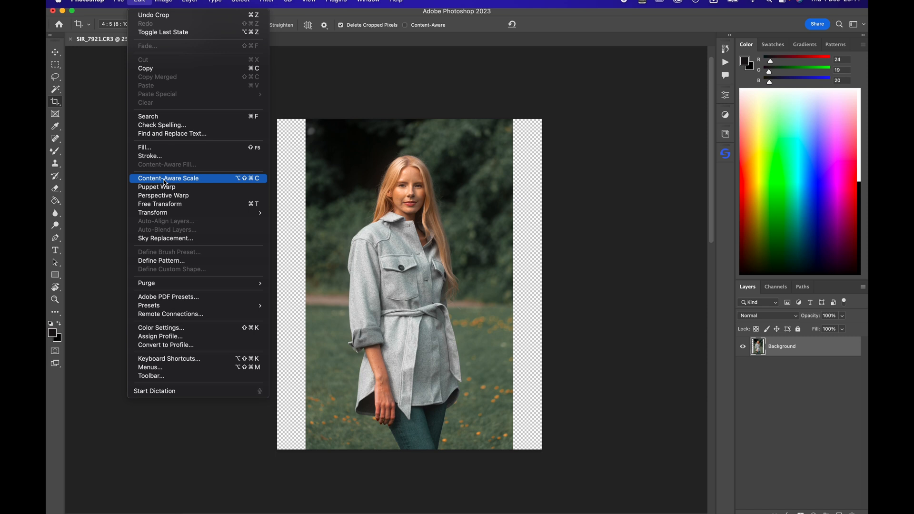
{"action": "left_click", "coordinate": [169, 178]}
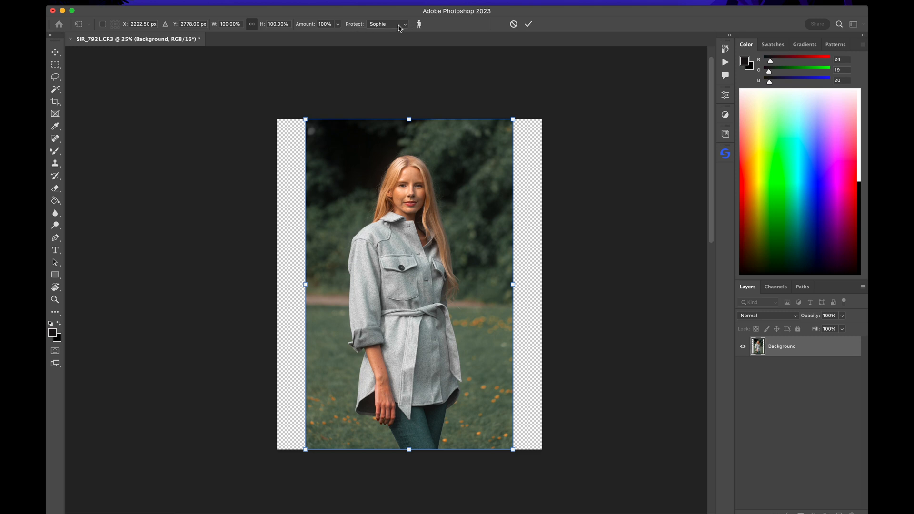
{"action": "left_click", "coordinate": [387, 24]}
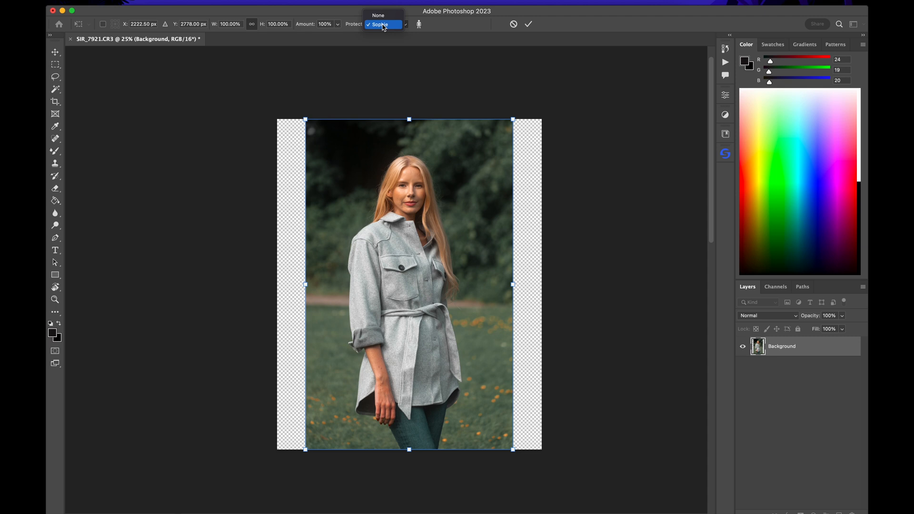
{"action": "left_click", "coordinate": [380, 24]}
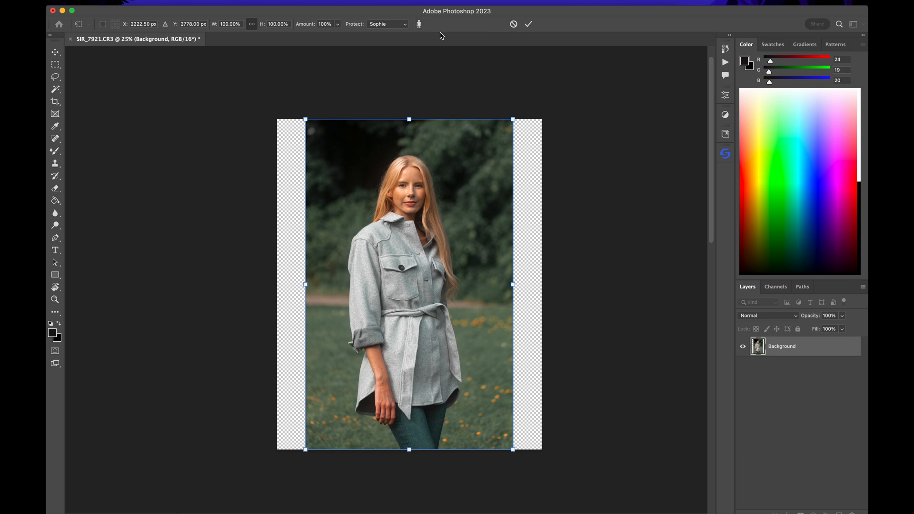
{"action": "mouse_move", "coordinate": [514, 285]}
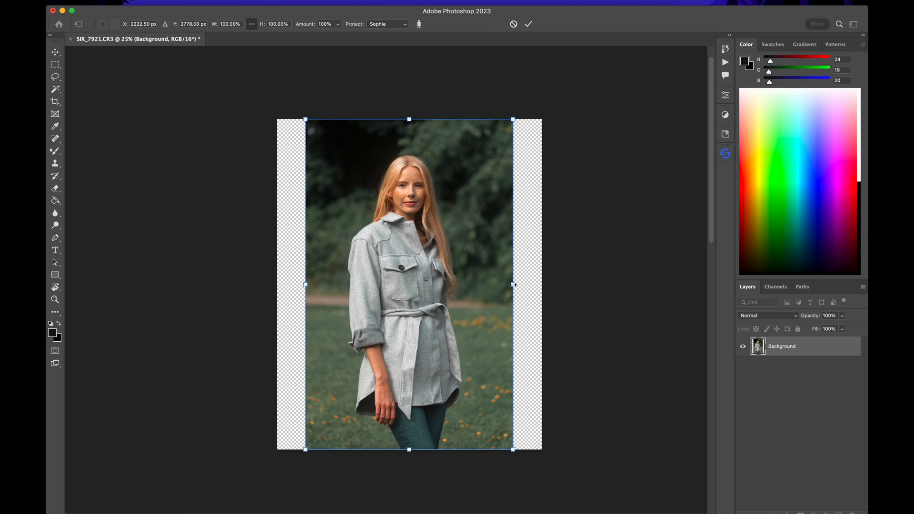
{"action": "left_click_drag", "start_coordinate": [514, 285], "coordinate": [532, 285]}
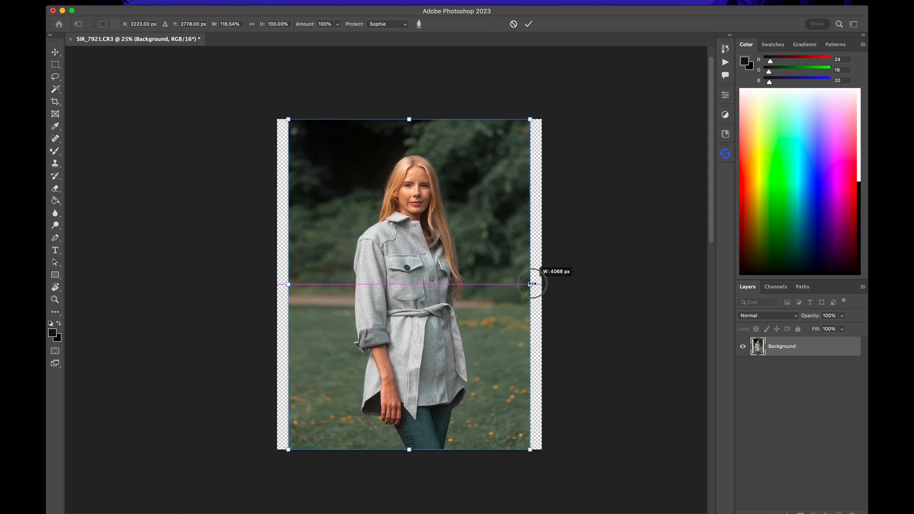
{"action": "left_click_drag", "start_coordinate": [530, 284], "coordinate": [540, 286]}
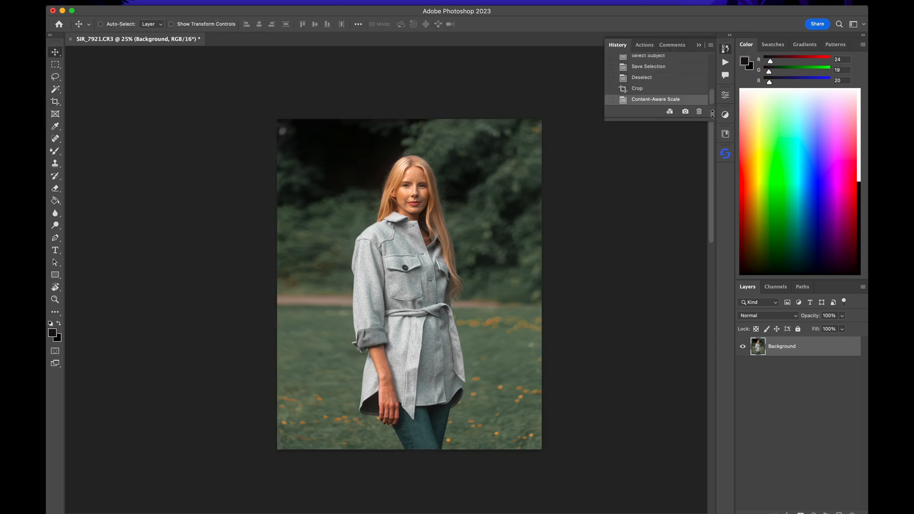
{"action": "left_click", "coordinate": [637, 88]}
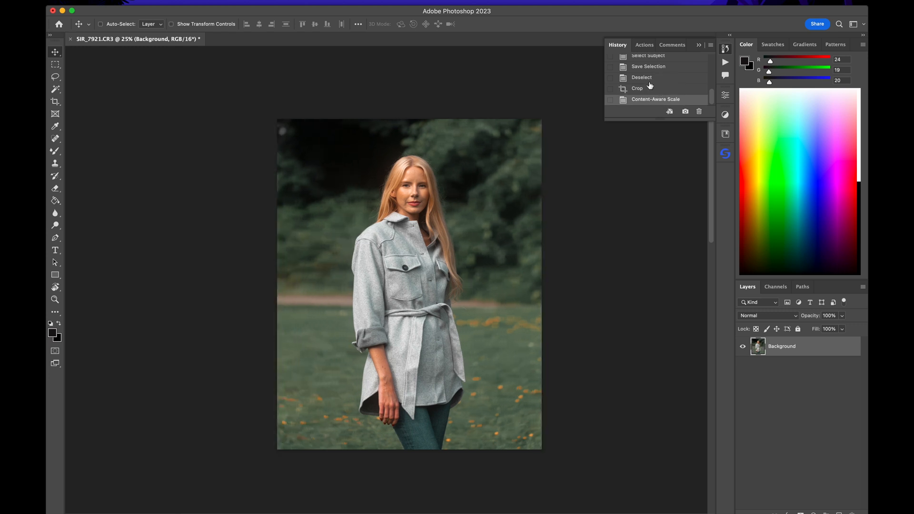
{"action": "mouse_move", "coordinate": [598, 122]}
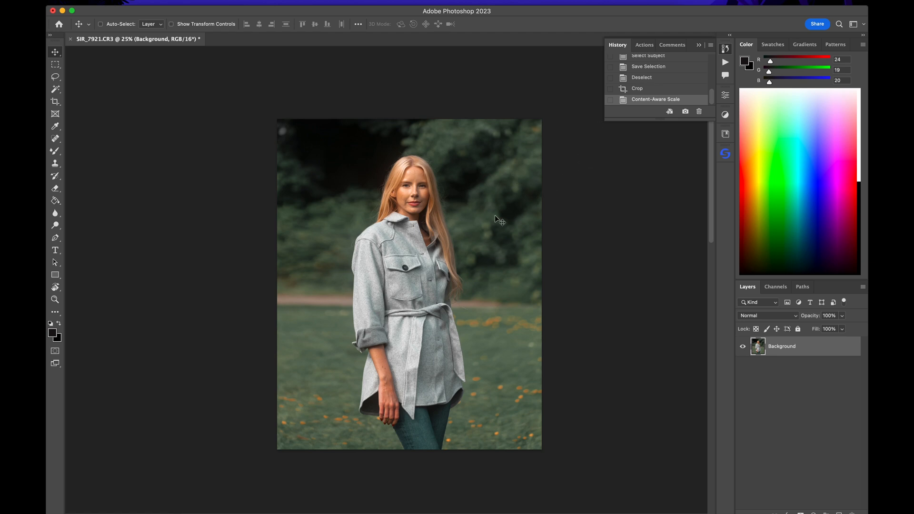
{"action": "mouse_move", "coordinate": [442, 205]}
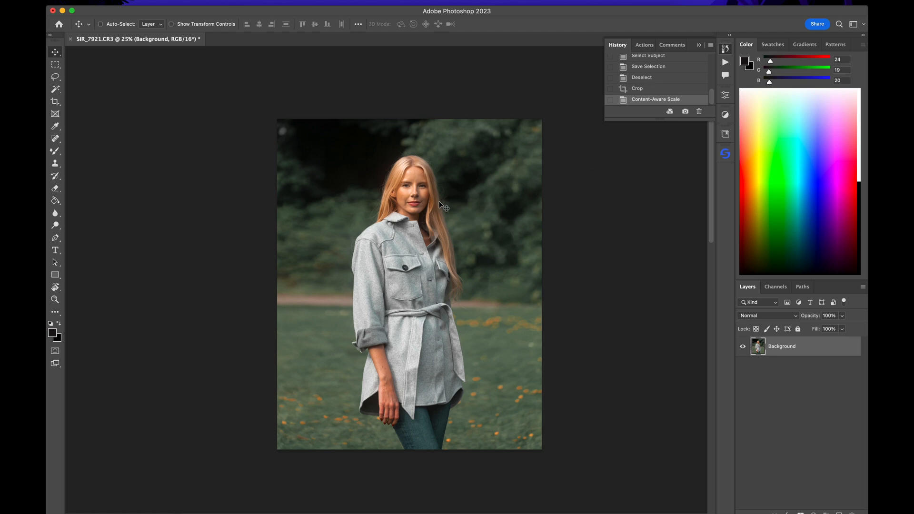
{"action": "mouse_move", "coordinate": [429, 234]}
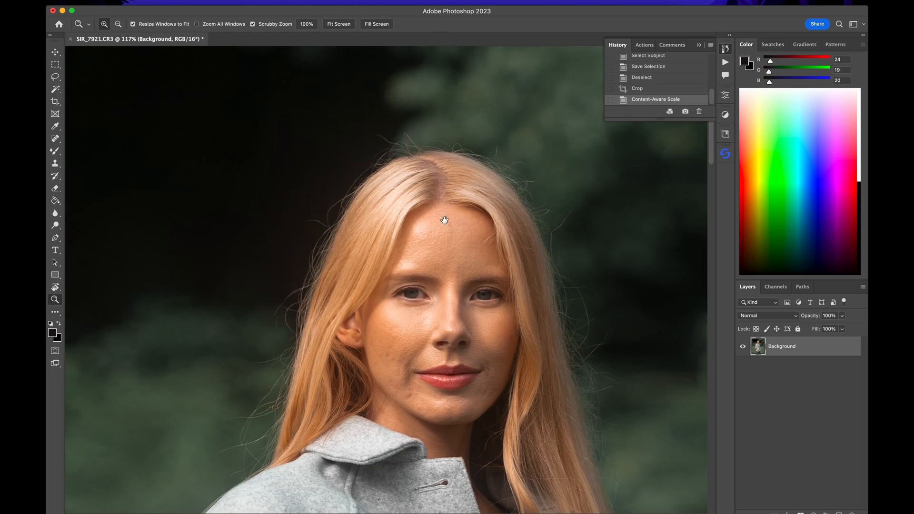
{"action": "left_click_drag", "start_coordinate": [444, 221], "coordinate": [492, 294]}
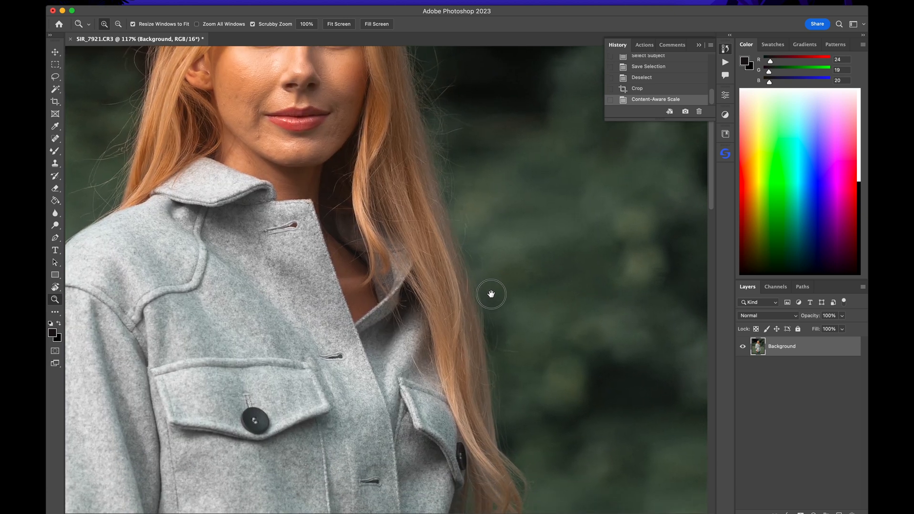
{"action": "left_click", "coordinate": [637, 88]}
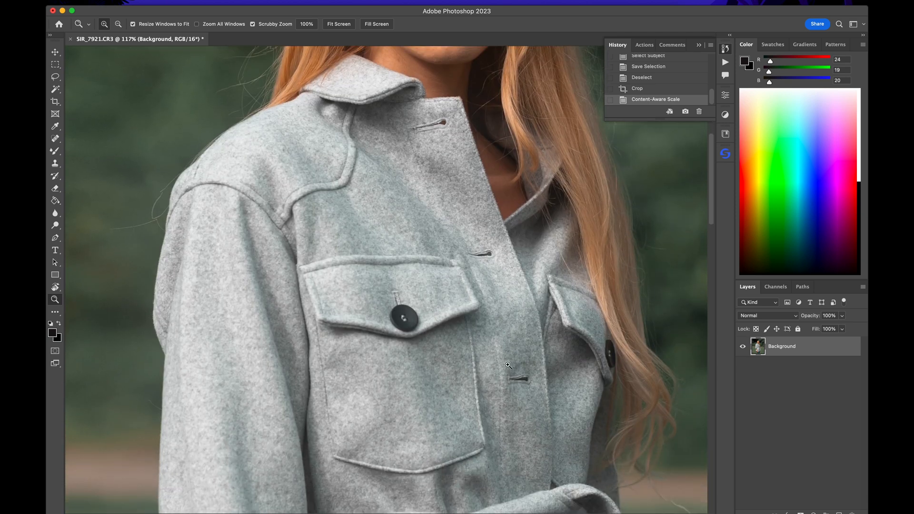
{"action": "left_click", "coordinate": [338, 24]}
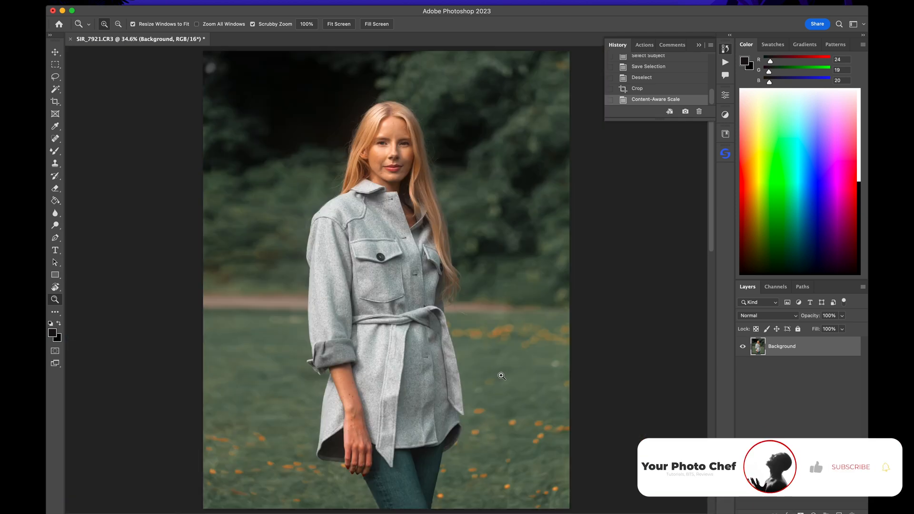
{"action": "left_click", "coordinate": [850, 467]}
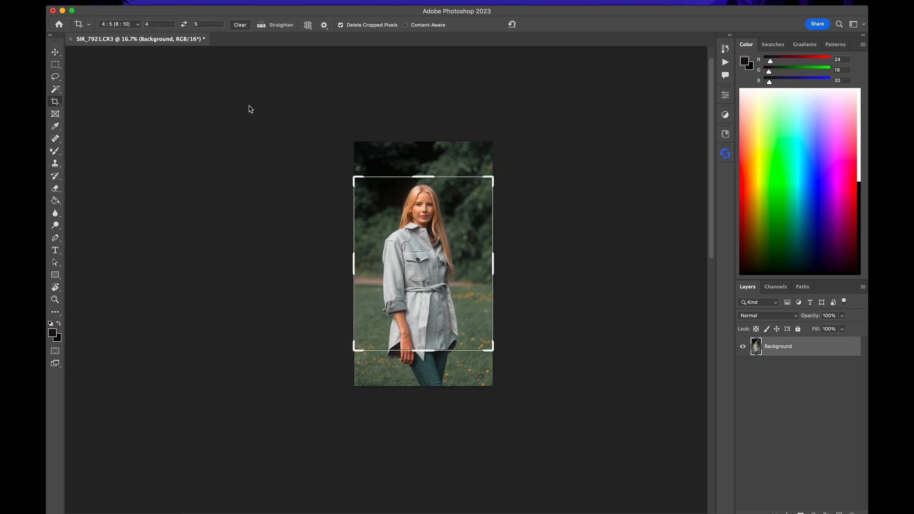
- Drag the 4:5 crop frame wider than the photo to add transparent side bars
{"action": "left_click_drag", "start_coordinate": [354, 348], "coordinate": [345, 368]}
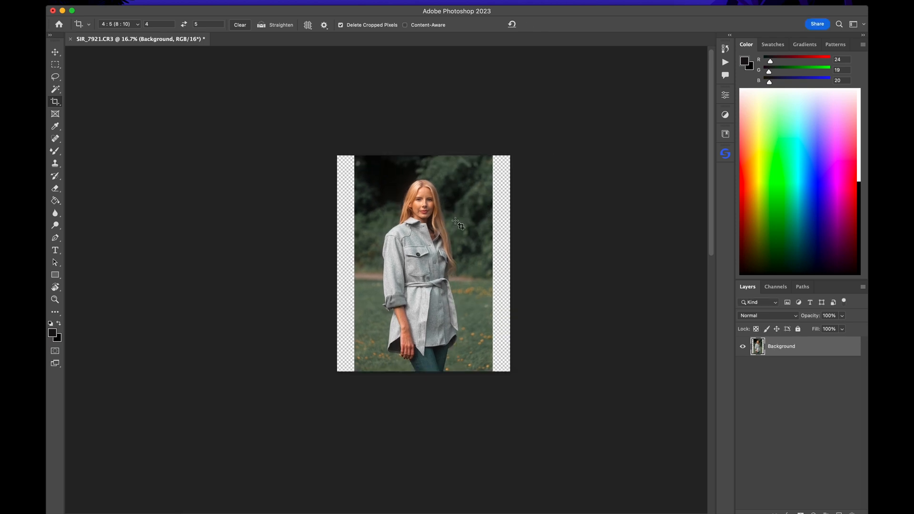
{"action": "mouse_move", "coordinate": [500, 268]}
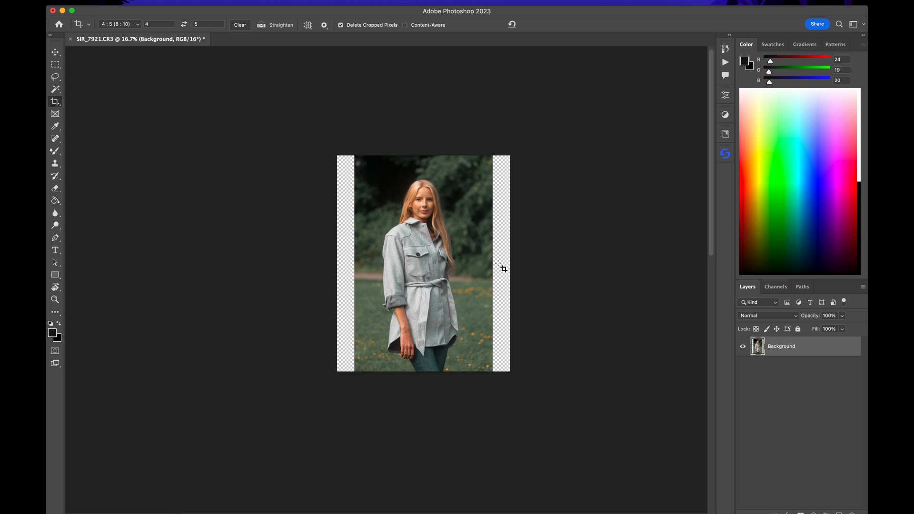
{"action": "mouse_move", "coordinate": [505, 269]}
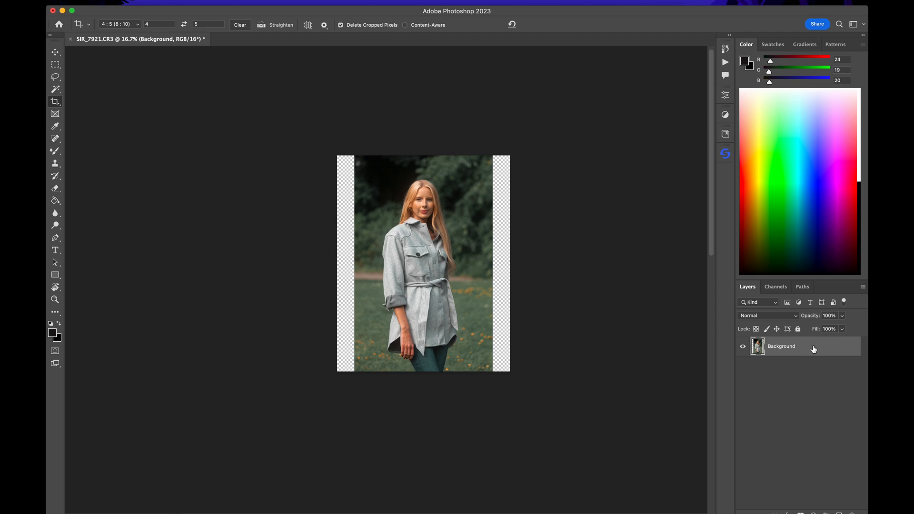
- Duplicate the layer and stretch a marquee strip right of the woman across the right bar
{"action": "key", "text": "cmd+j"}
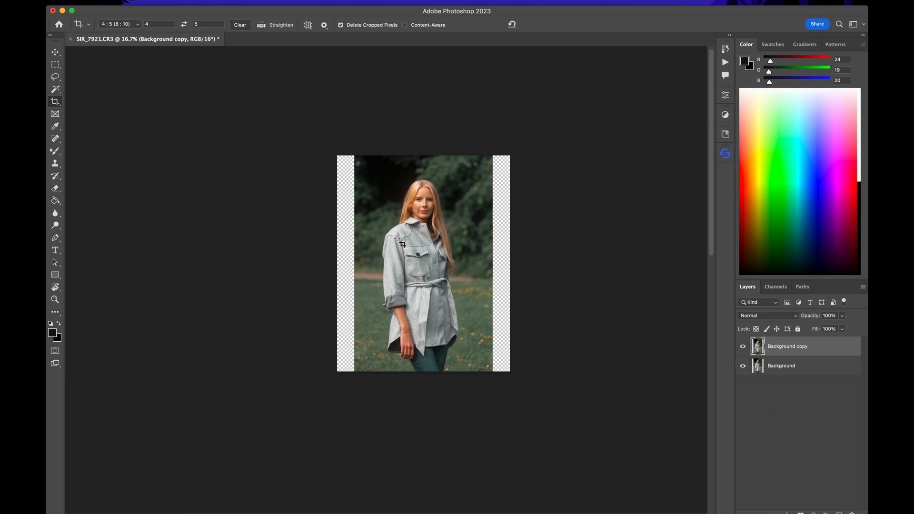
{"action": "left_click", "coordinate": [55, 65]}
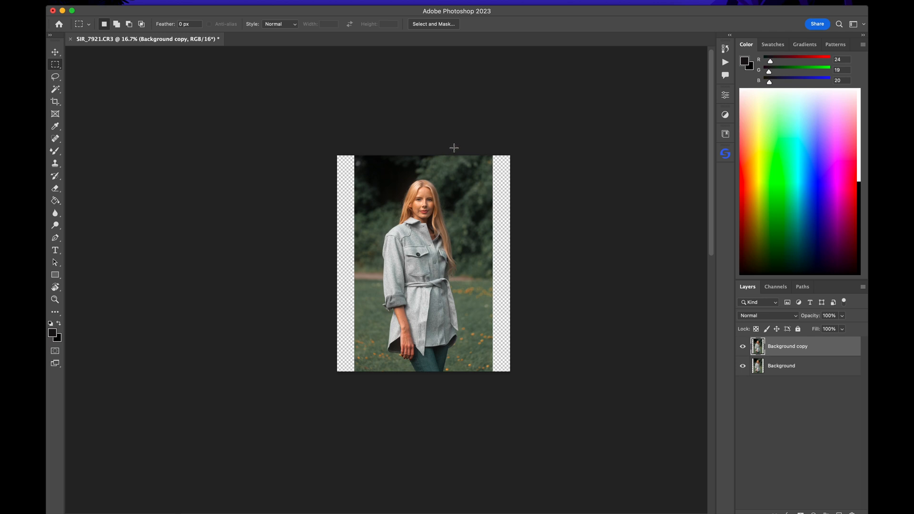
{"action": "left_click_drag", "start_coordinate": [454, 153], "coordinate": [514, 344]}
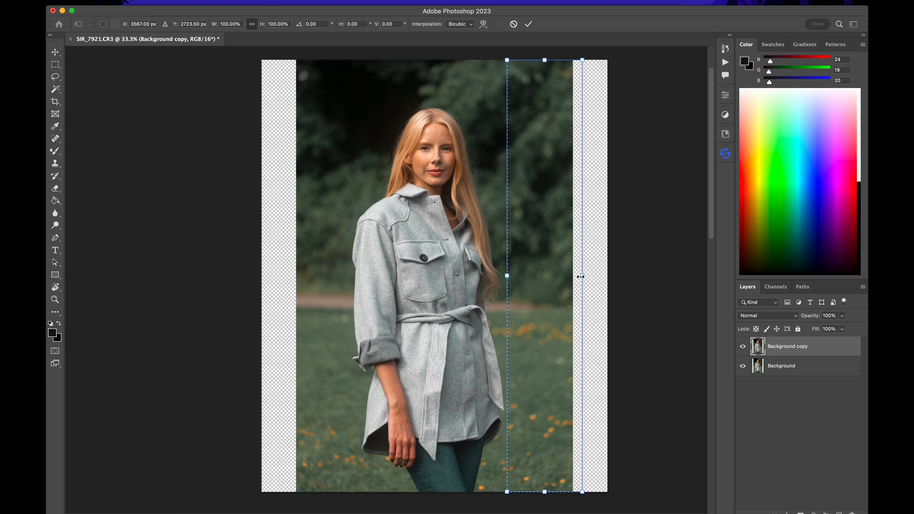
{"action": "left_click_drag", "start_coordinate": [580, 276], "coordinate": [602, 277]}
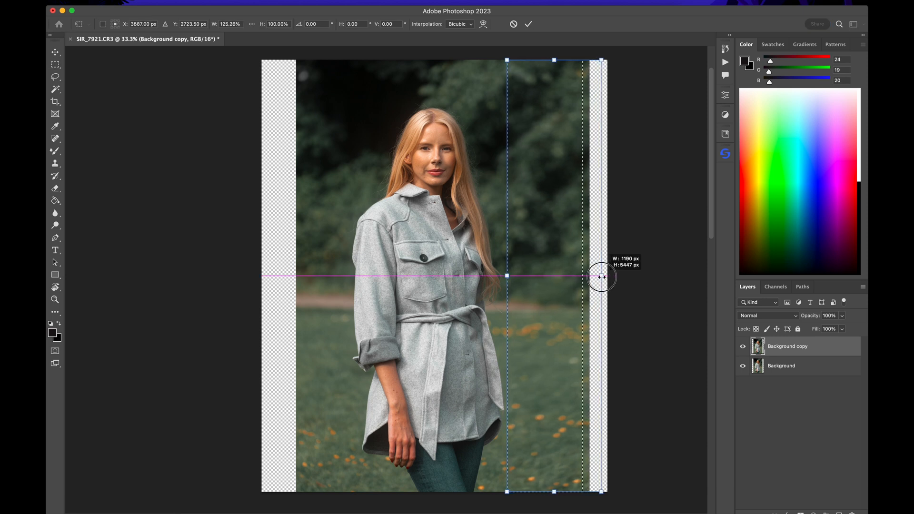
{"action": "left_click_drag", "start_coordinate": [603, 276], "coordinate": [623, 276]}
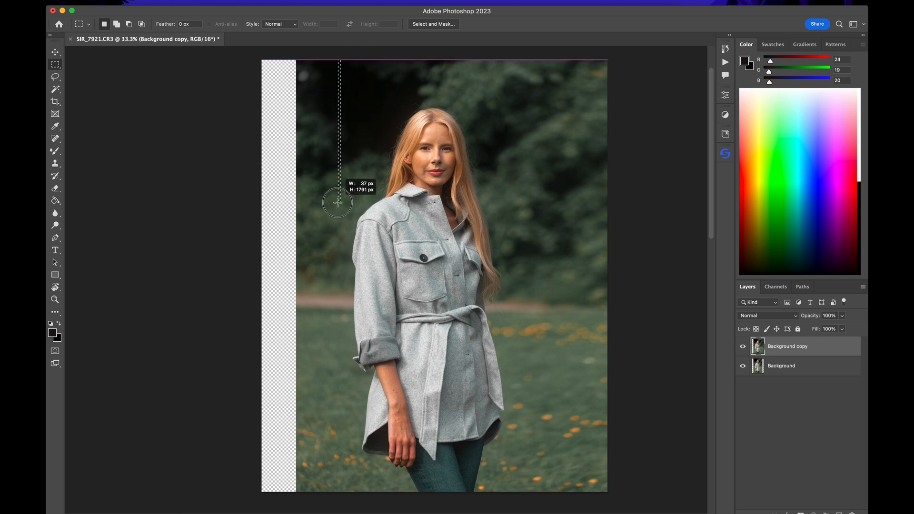
- Marquee the background left of the woman, then hide the Background copy layer
{"action": "left_click_drag", "start_coordinate": [337, 203], "coordinate": [297, 498]}
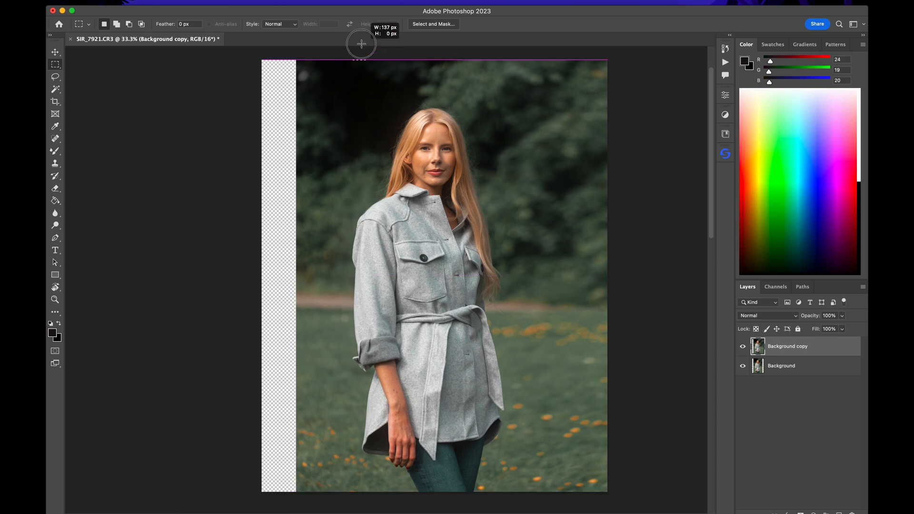
{"action": "left_click_drag", "start_coordinate": [361, 62], "coordinate": [333, 262]}
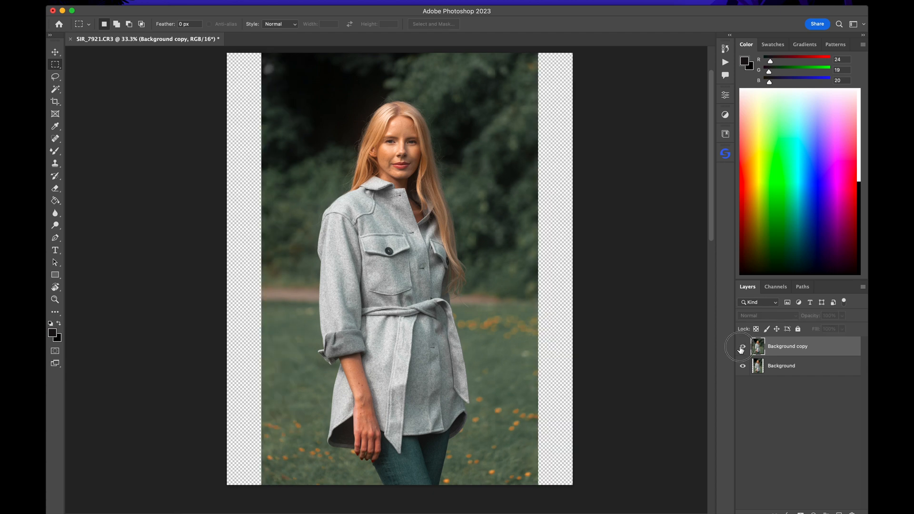
{"action": "left_click", "coordinate": [742, 346]}
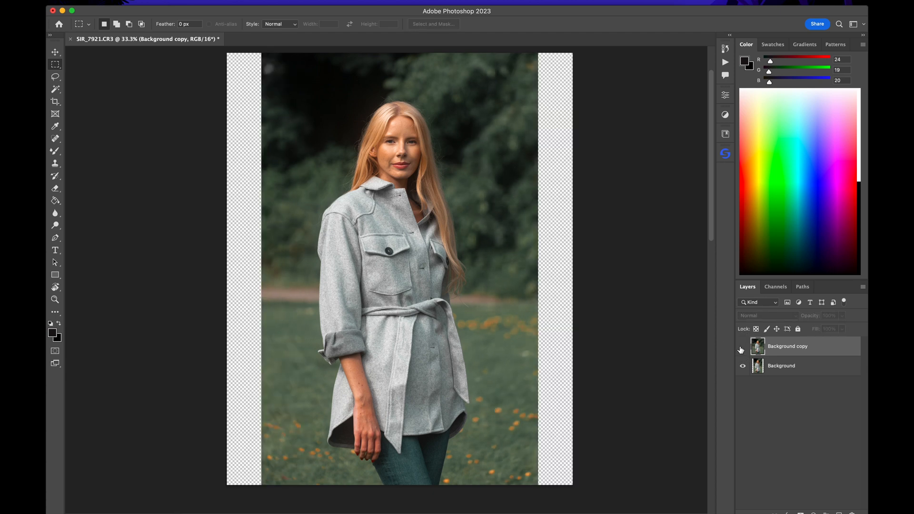